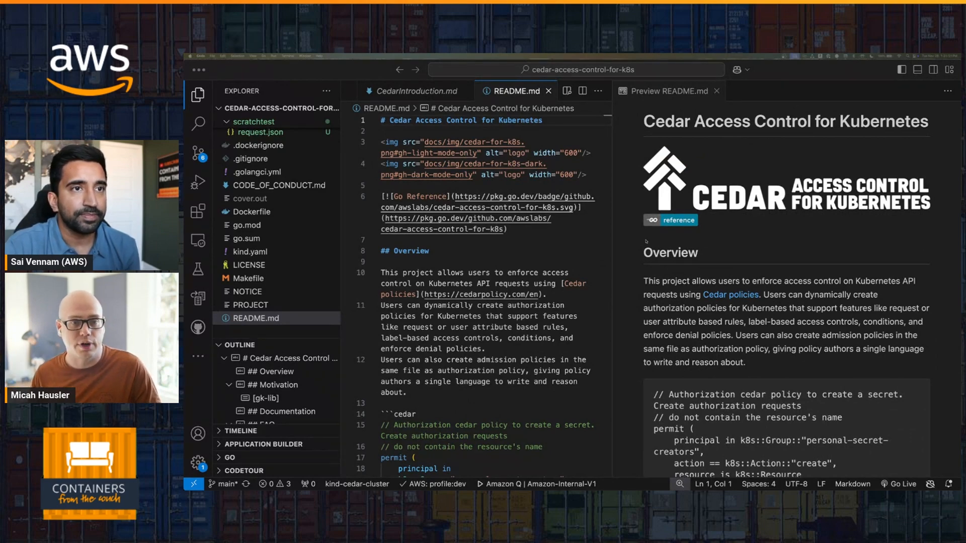
# Open CedarIntroduction.md from the docs folder with its Markdown preview beside it.
pyautogui.click(279, 233)
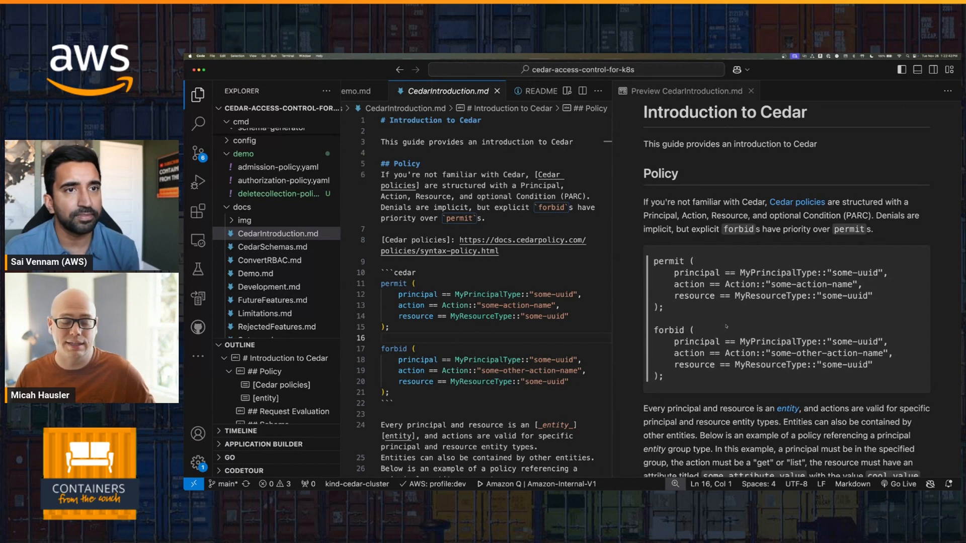
# Scroll the Cedar guide preview down to the k8s namespace forbid example and Request Evaluation heading.
pyautogui.scroll(-3)
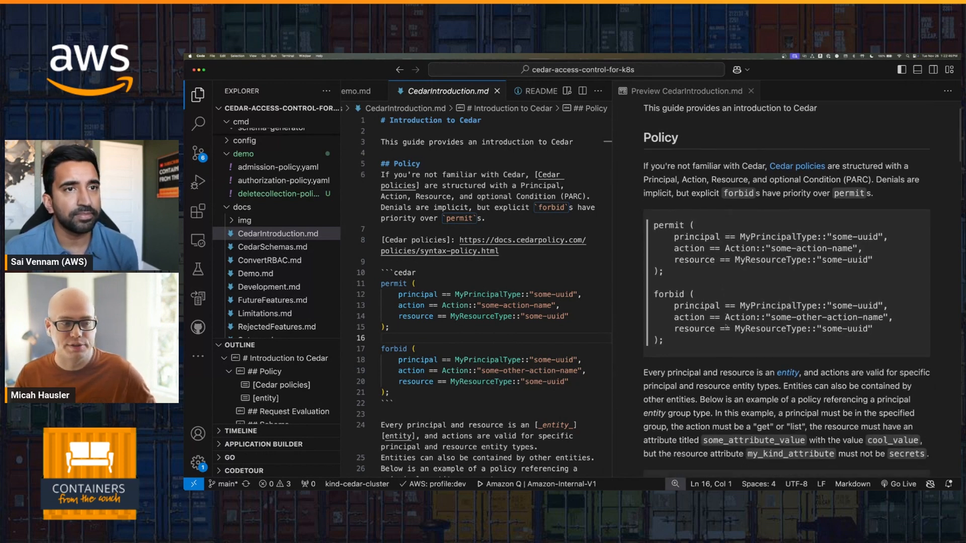
pyautogui.scroll(-3)
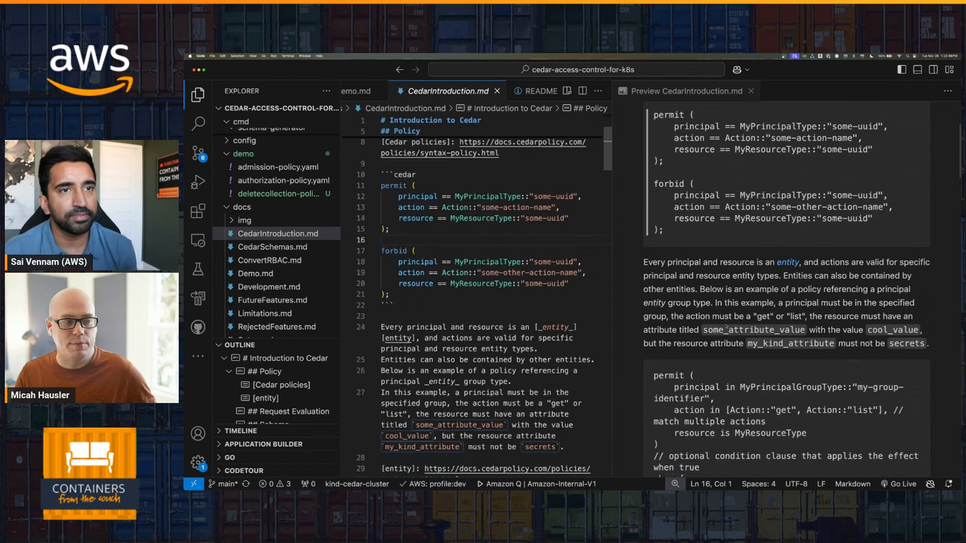
pyautogui.scroll(-3)
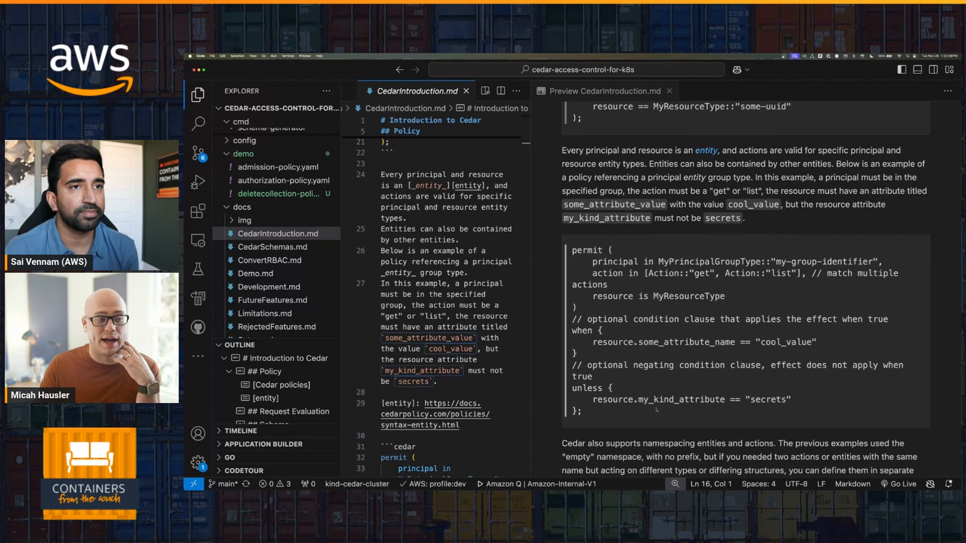
pyautogui.scroll(-3)
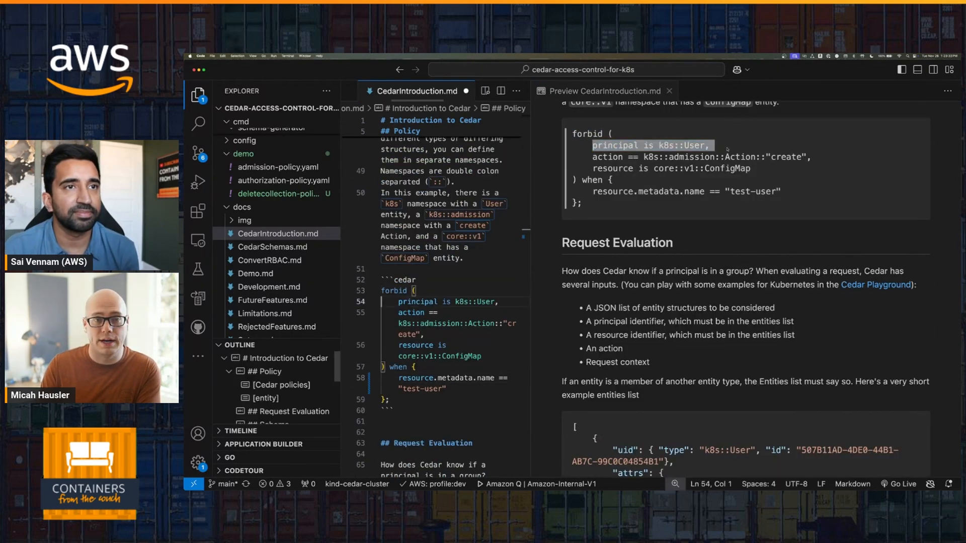
pyautogui.click(606, 91)
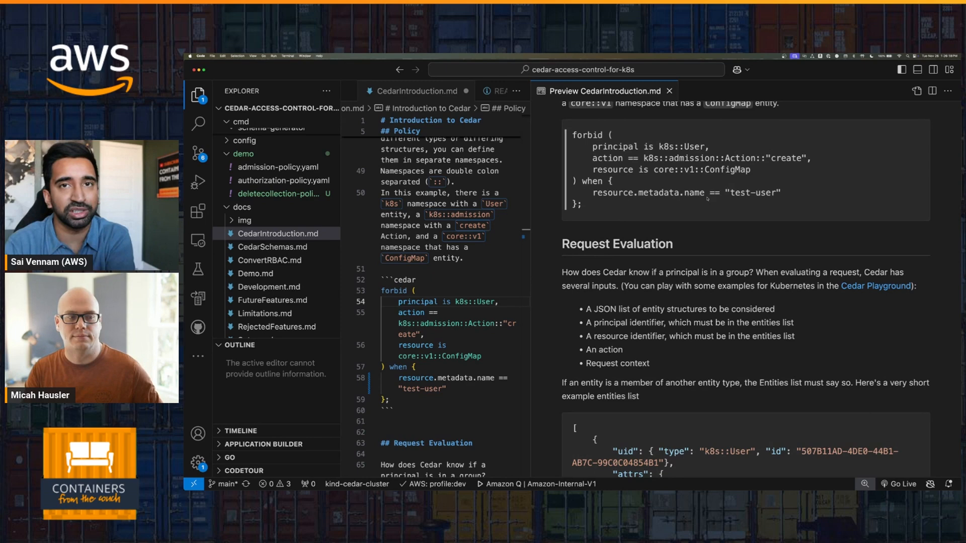
pyautogui.scroll(3)
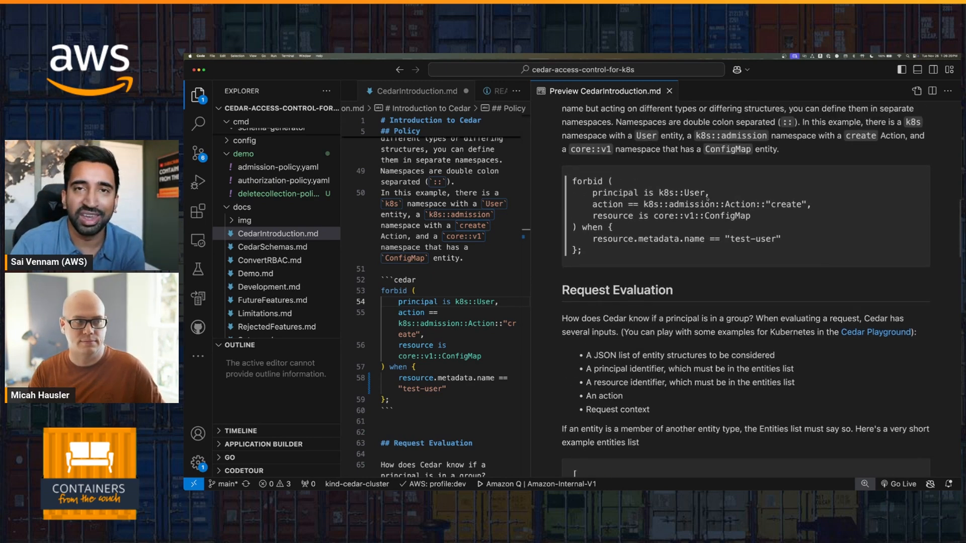
# Scroll the Cedar guide up to the full namespacing paragraph above the Kubernetes forbid example.
pyautogui.scroll(3)
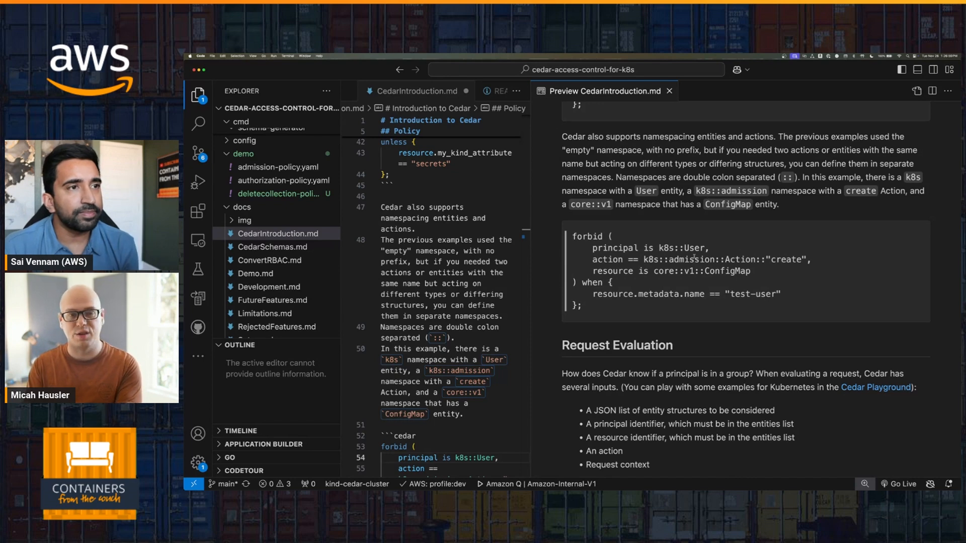
pyautogui.moveTo(608, 248)
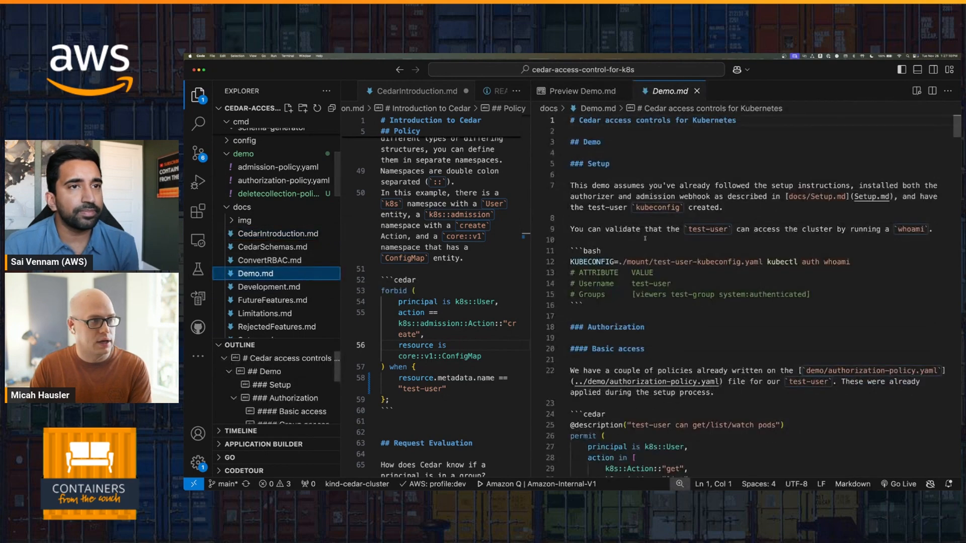
# Scroll the README preview to the example RBAC ClusterRole and ClusterRoleBinding for deployment-manager.
pyautogui.scroll(-3)
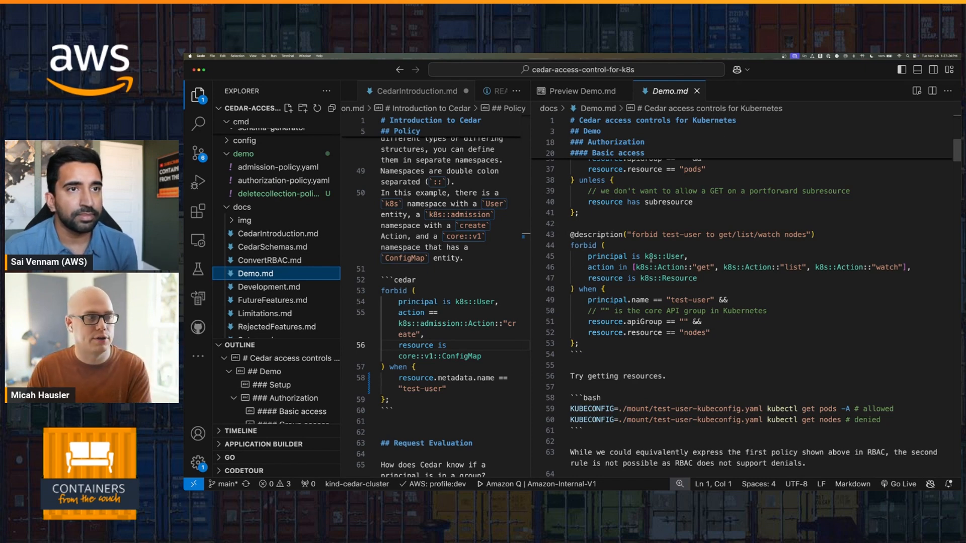
pyautogui.scroll(-3)
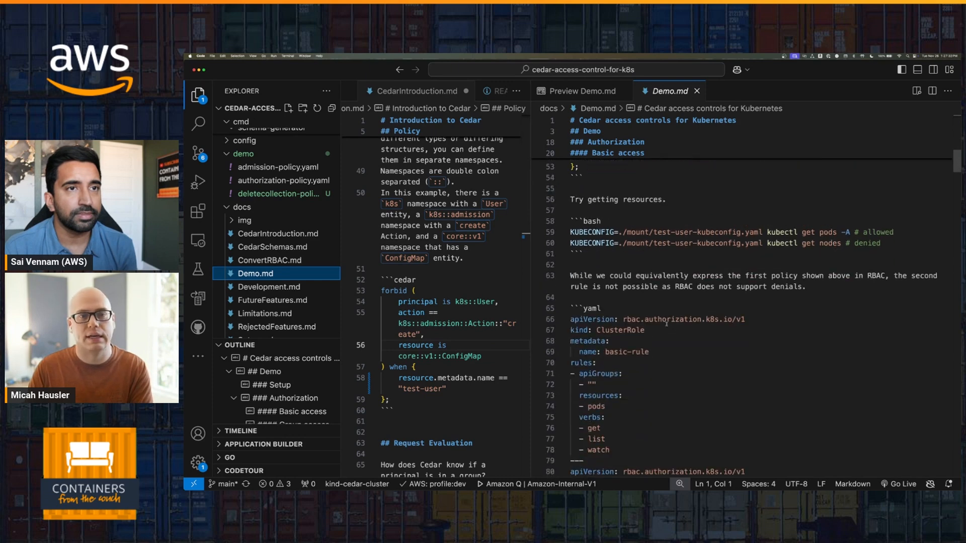
pyautogui.scroll(3)
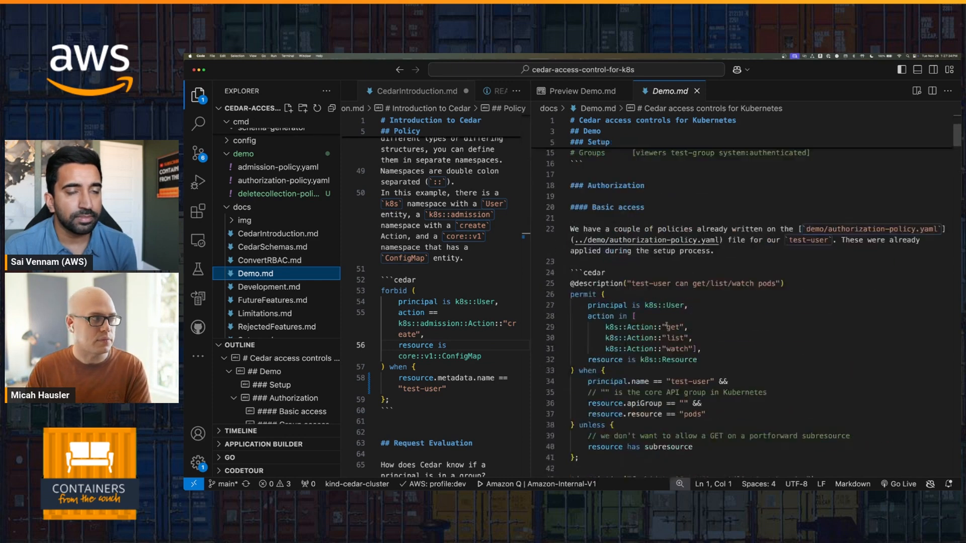
pyautogui.scroll(3)
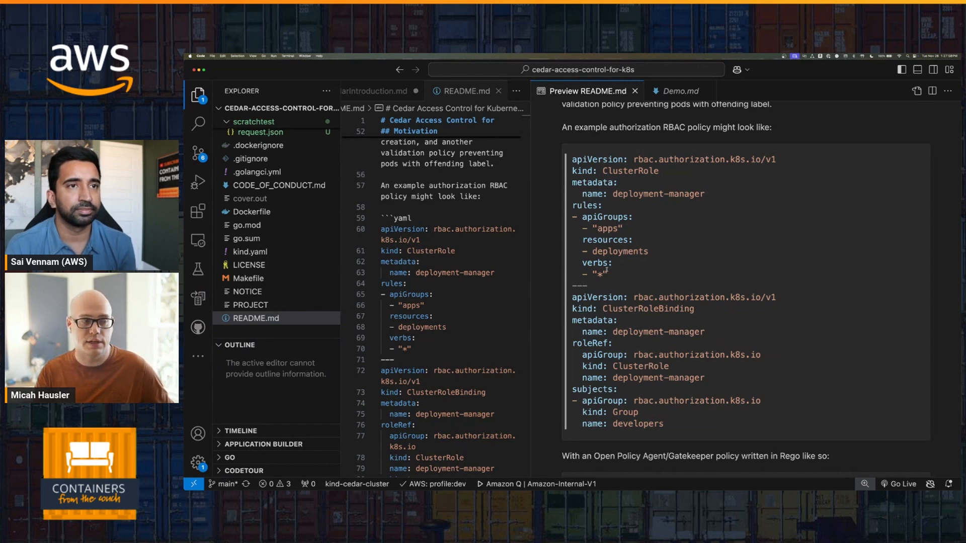
# Open Demo.md and read through the Basic access and Group access sections to the secrets owner-label policy.
pyautogui.click(676, 91)
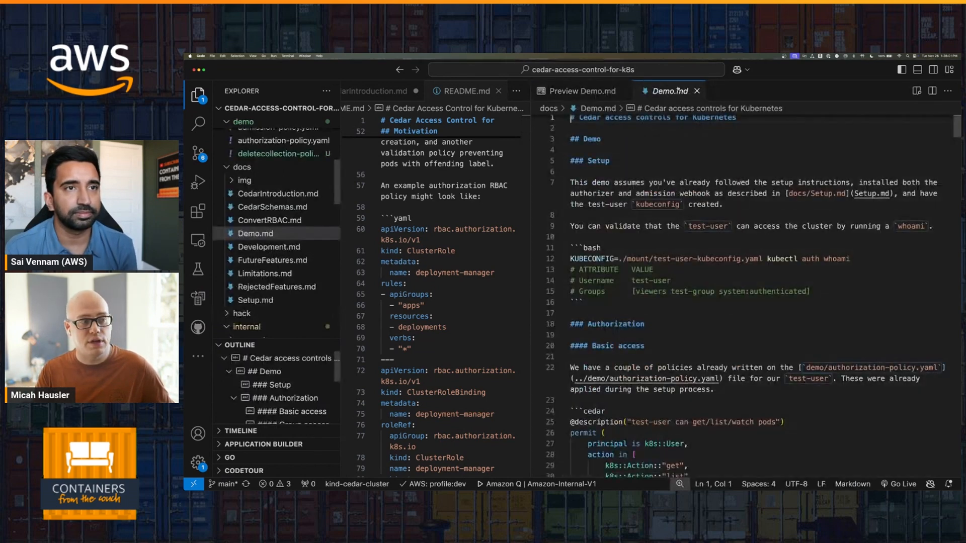
pyautogui.scroll(-3)
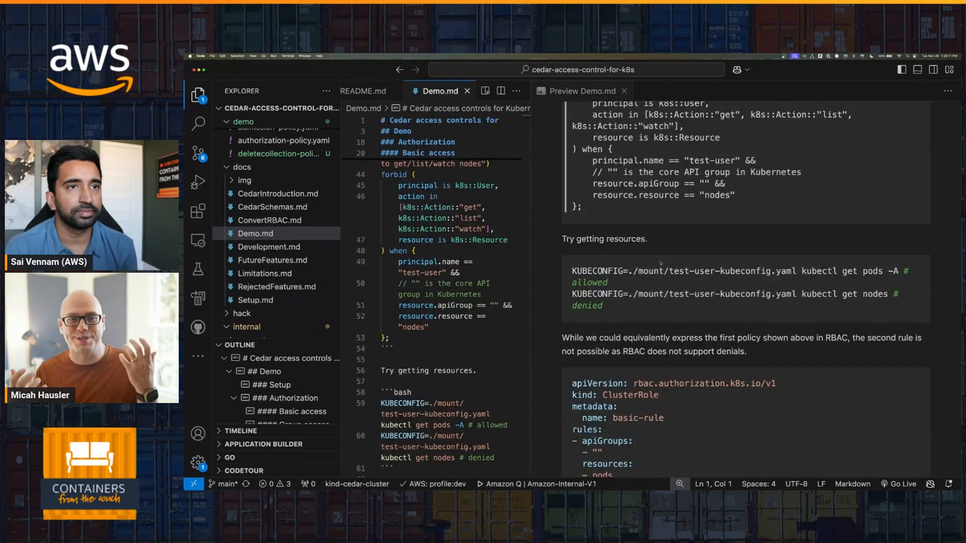
pyautogui.scroll(-3)
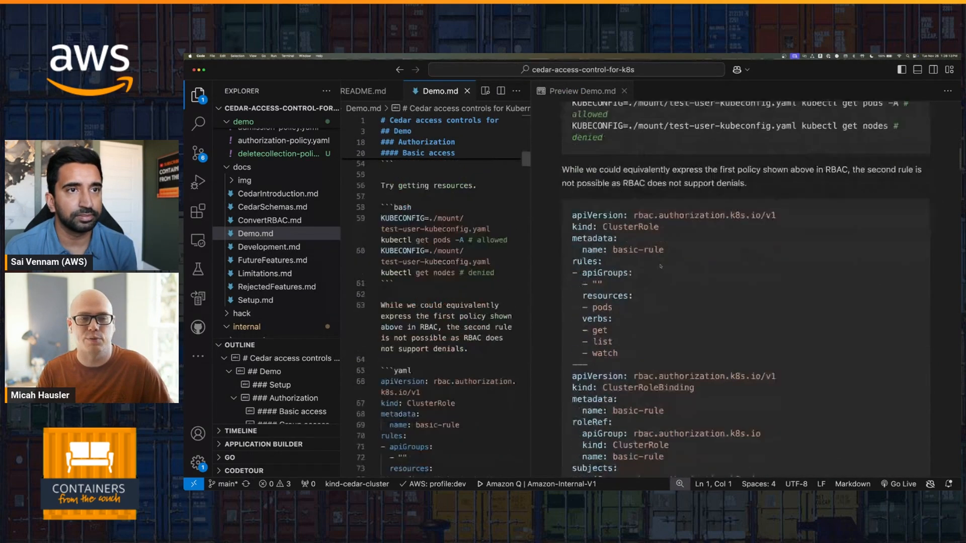
pyautogui.scroll(-3)
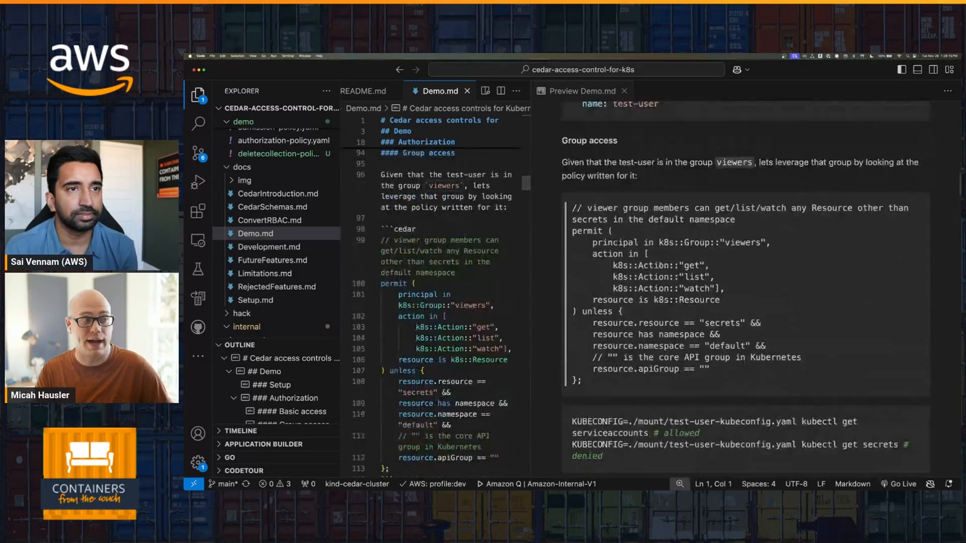
pyautogui.scroll(-3)
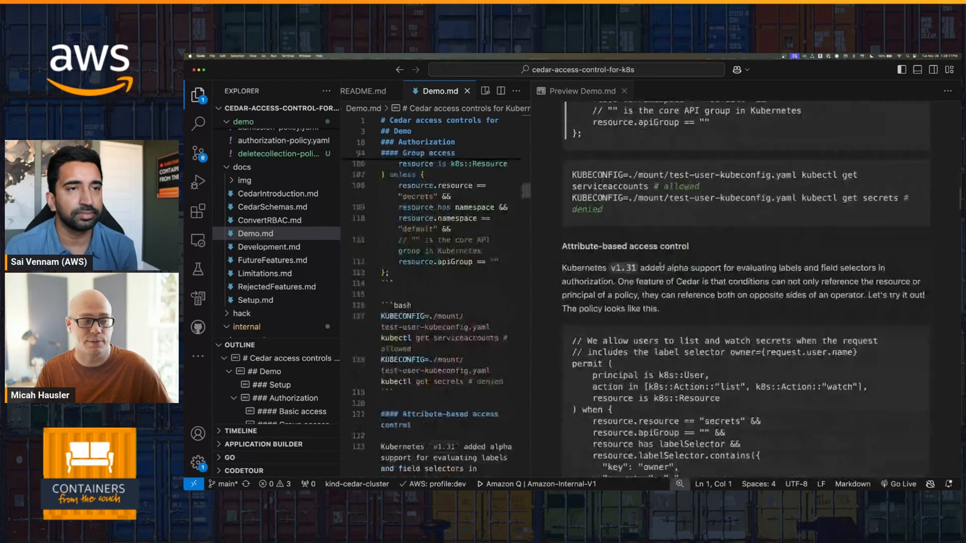
pyautogui.scroll(-3)
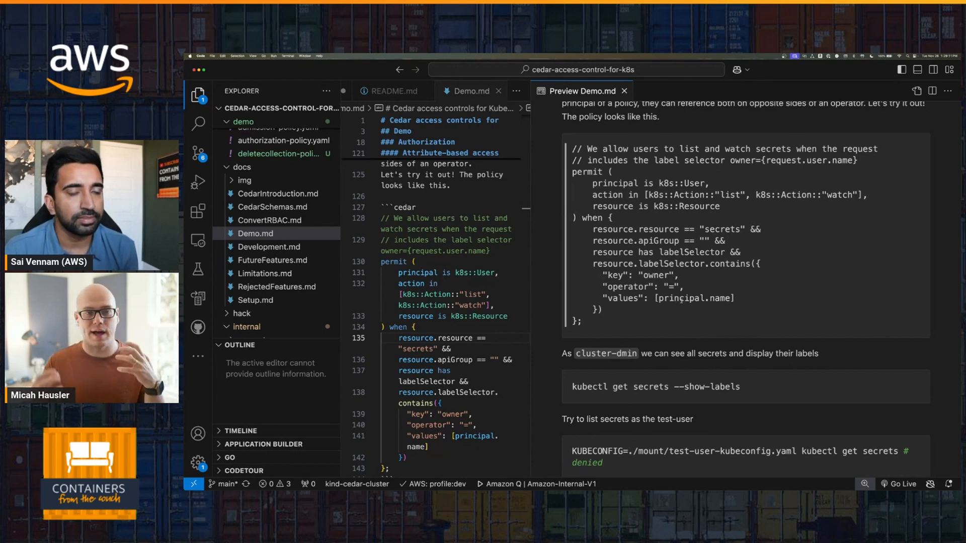
# Highlight labelSelector.contains in the preview, then open demo/authorization-policy.yaml with its pods permit and nodes forbid policies.
pyautogui.doubleClick(693, 264)
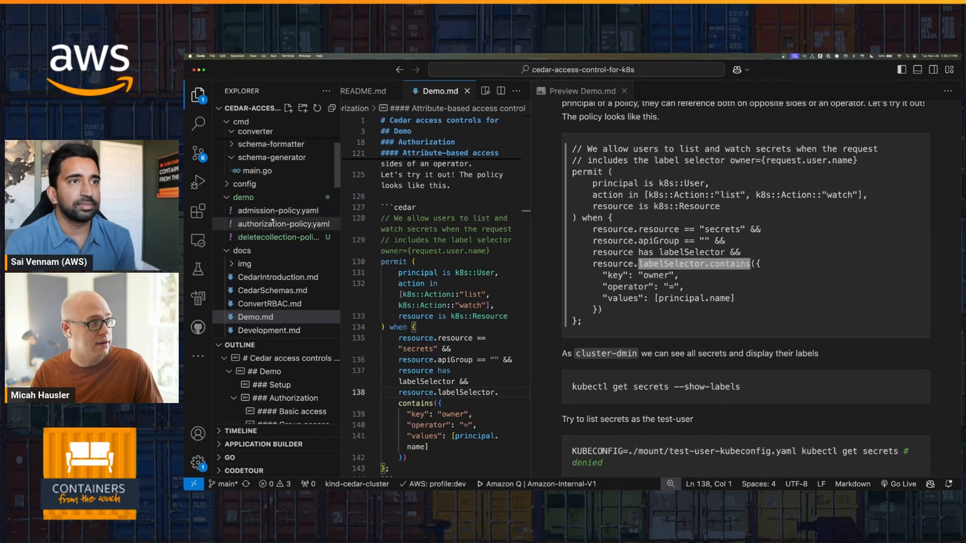
pyautogui.click(285, 225)
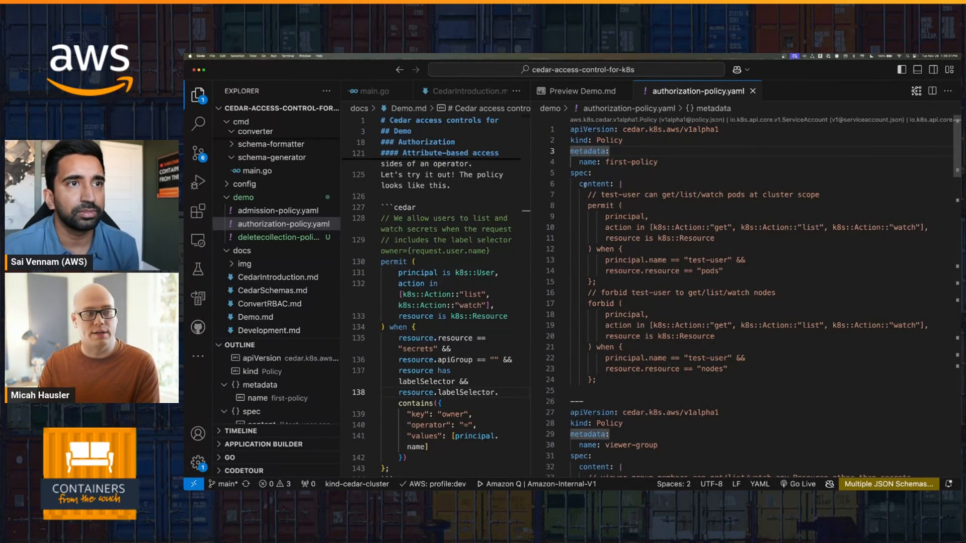
# Return to the Demo preview and open docs/FutureFeatures.md showing the multiple tiered policy stores idea.
pyautogui.click(624, 237)
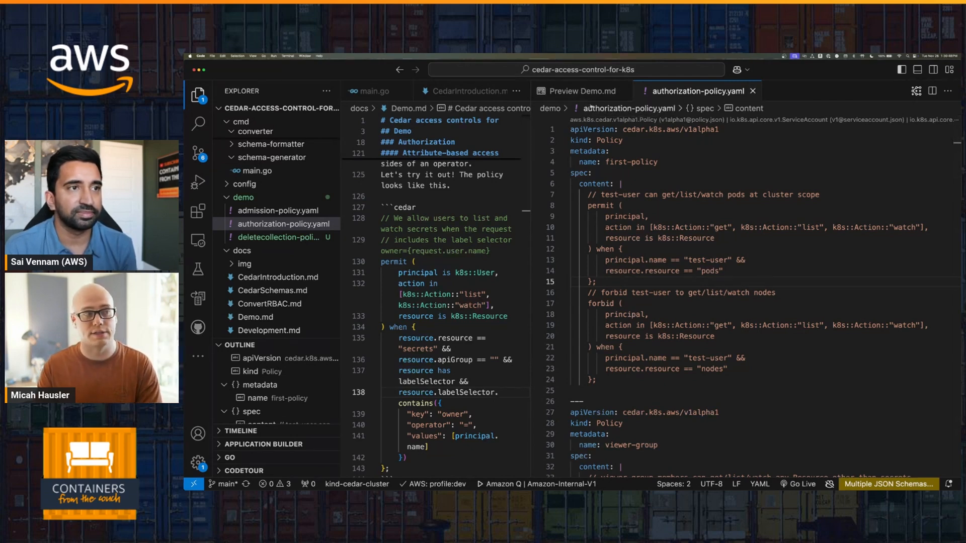
pyautogui.click(577, 90)
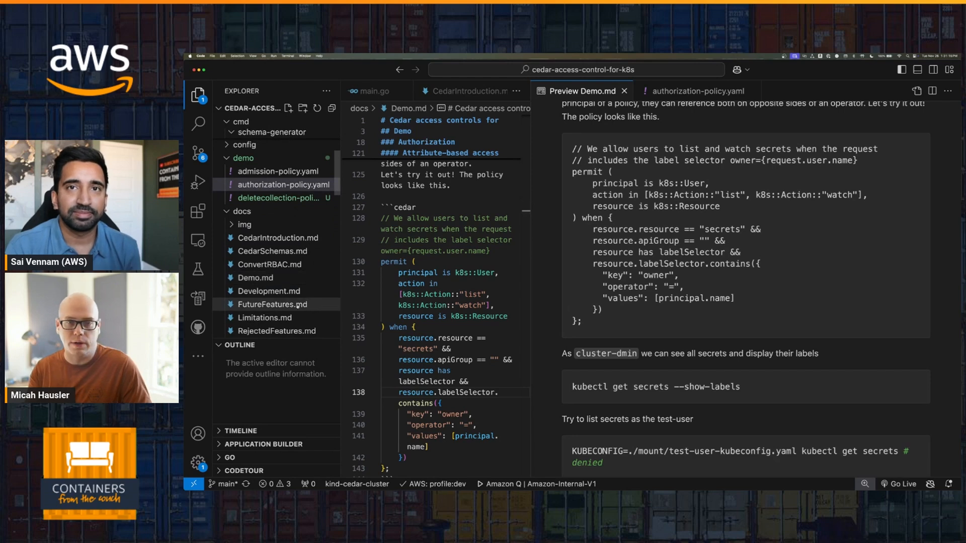
pyautogui.click(258, 304)
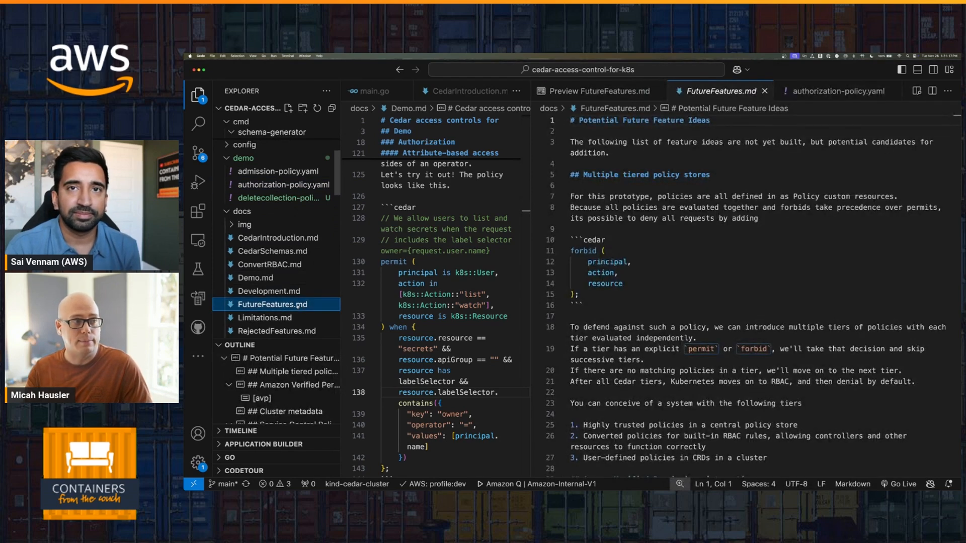